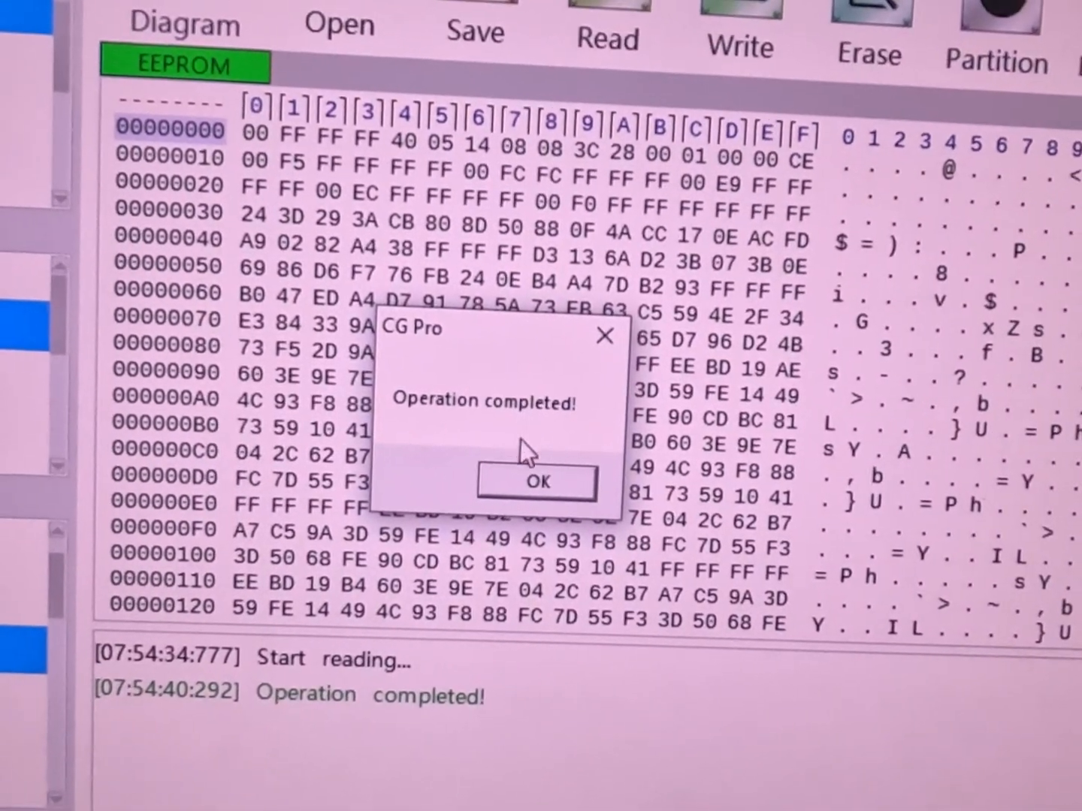
# Step: Save the read EEPROM dump under its default date-stamped file name and acknowledge the success notice
pyautogui.click(535, 481)
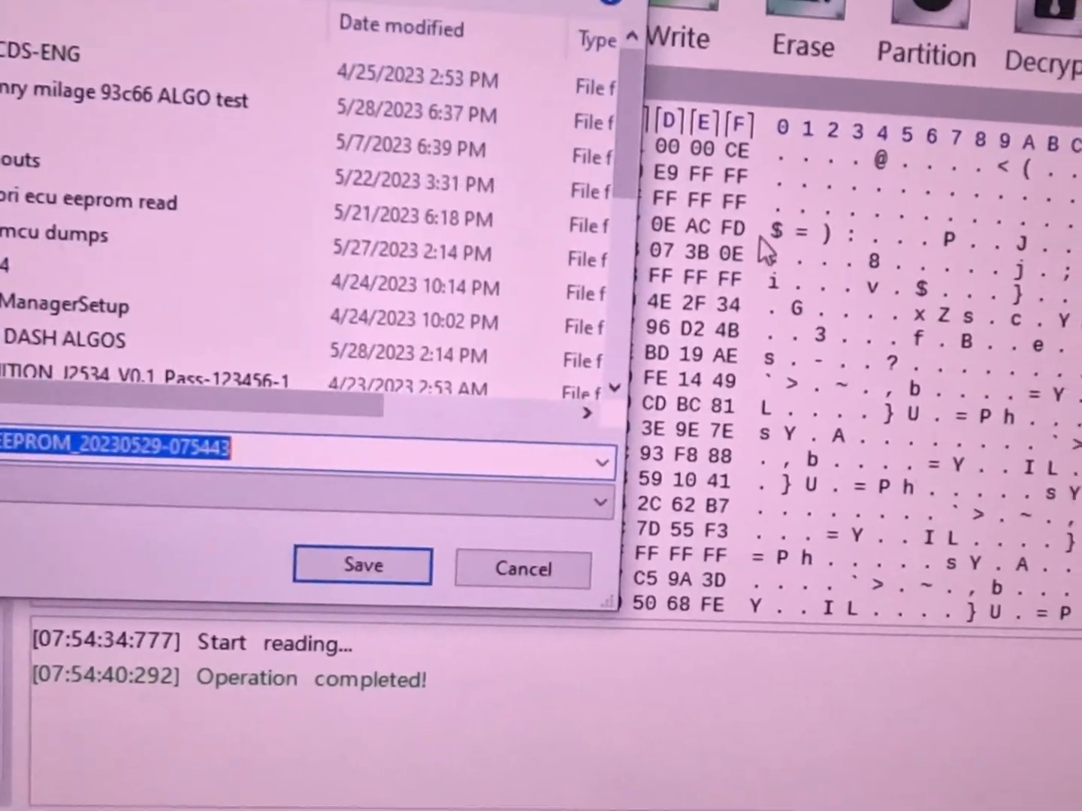
pyautogui.click(362, 565)
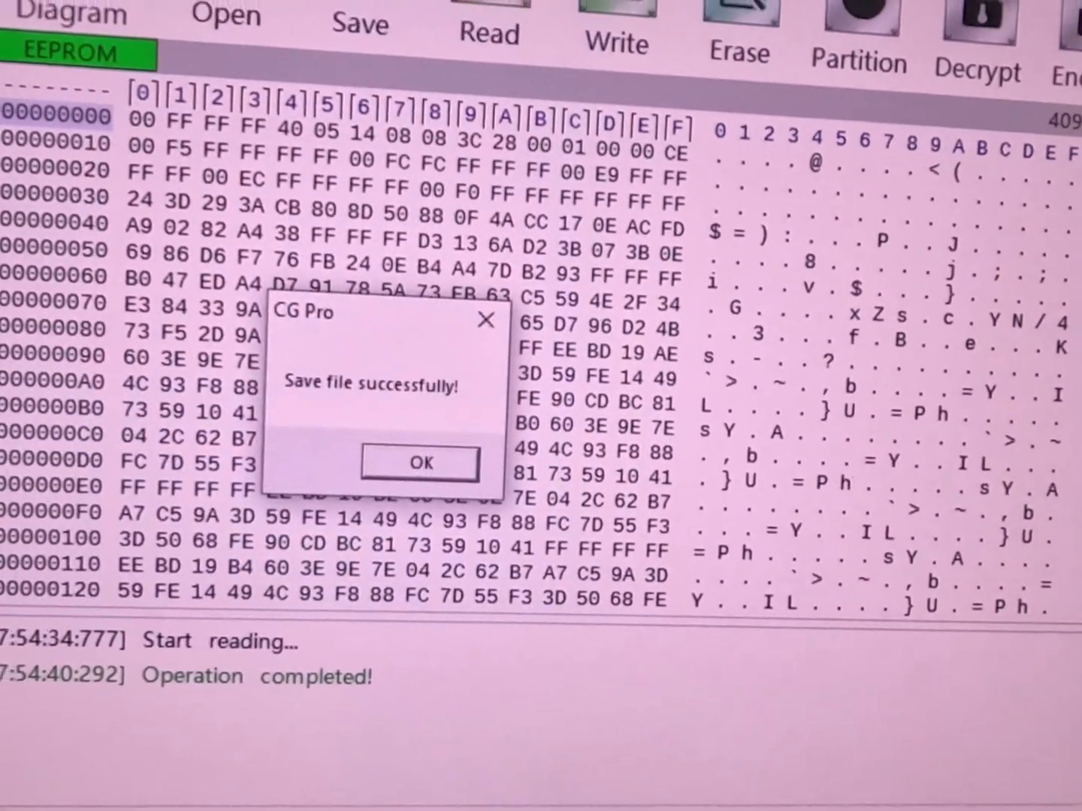
pyautogui.click(418, 463)
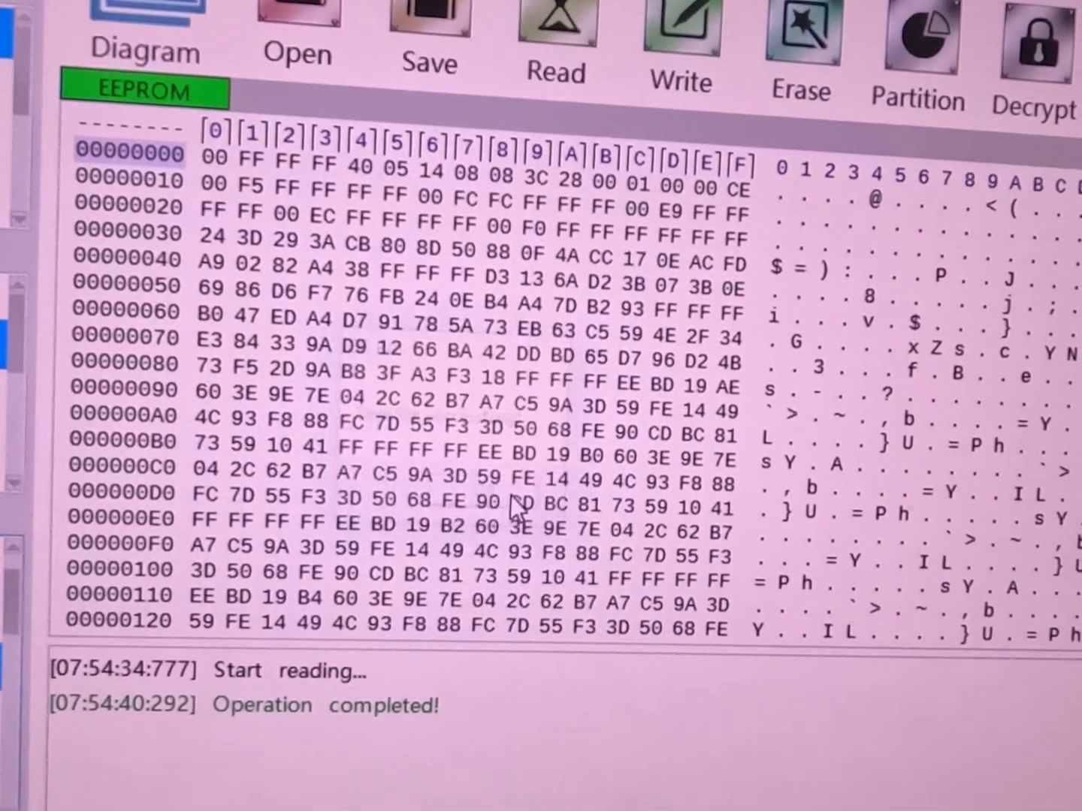